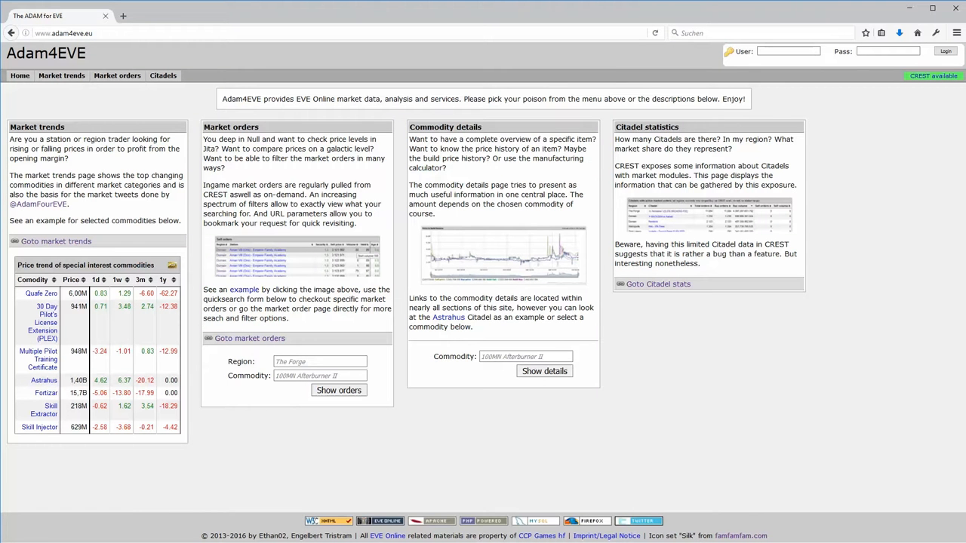
mouse_move(163, 75)
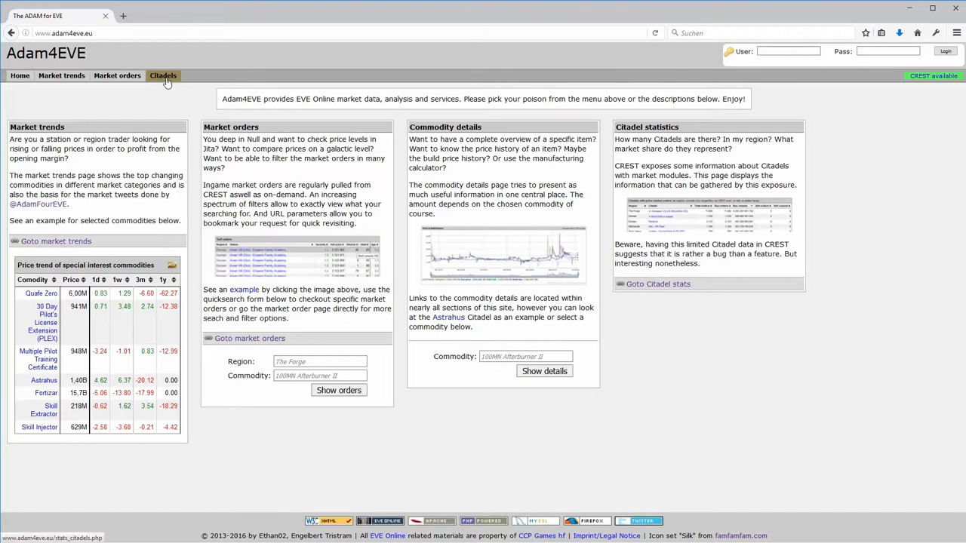
- Open the Citadels statistics tab from Adam4EVE's top navigation bar
click(163, 75)
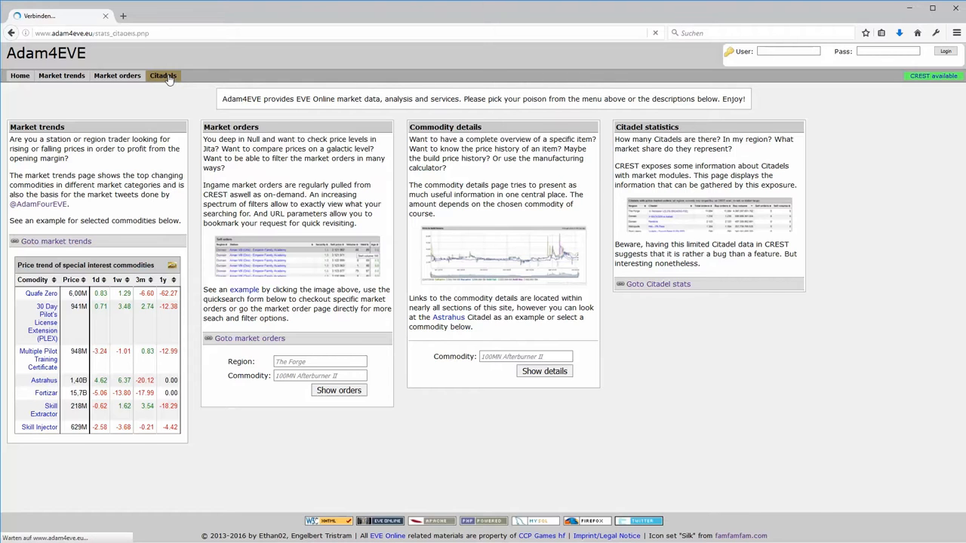
- Sort the citadel list by buy volume descending and open DNC Mega Towers in a new tab
click(163, 75)
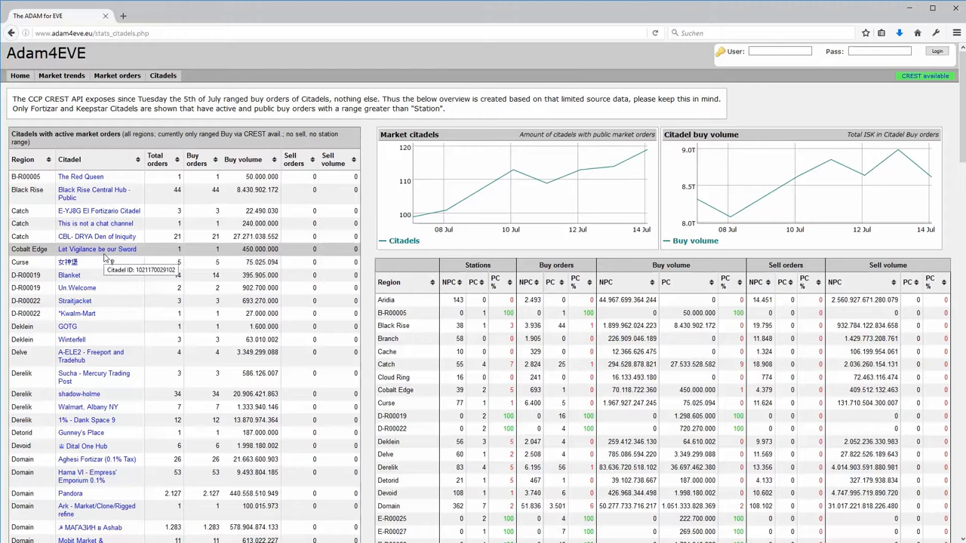
mouse_move(145, 504)
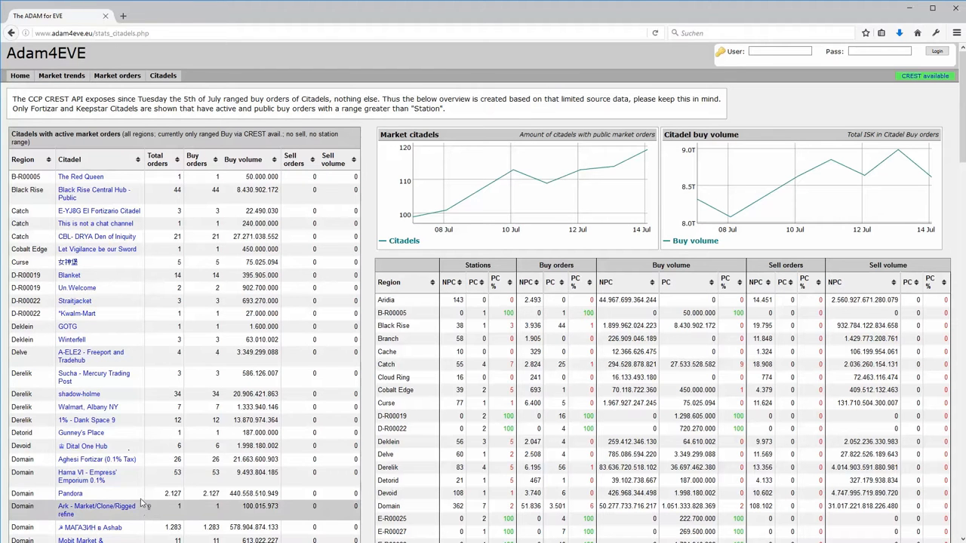
mouse_move(188, 193)
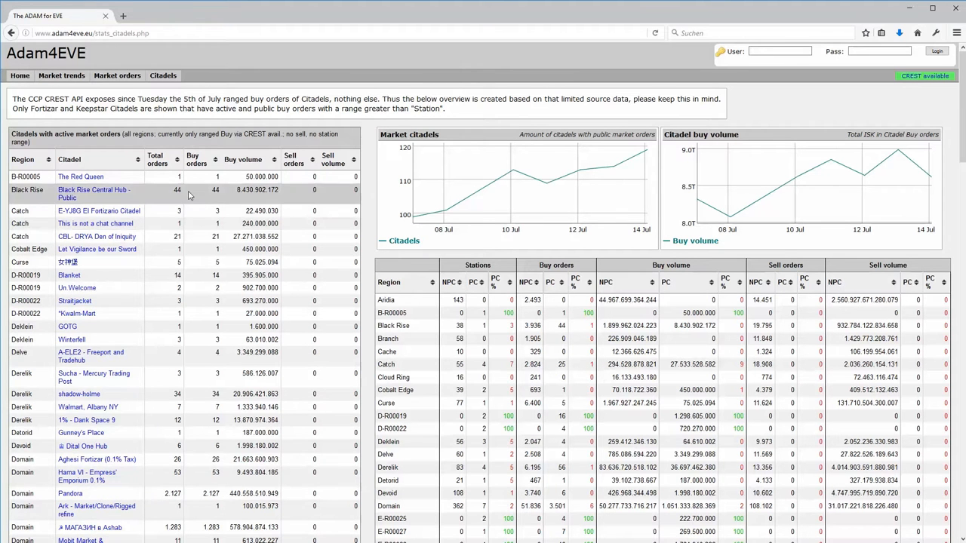
mouse_move(198, 160)
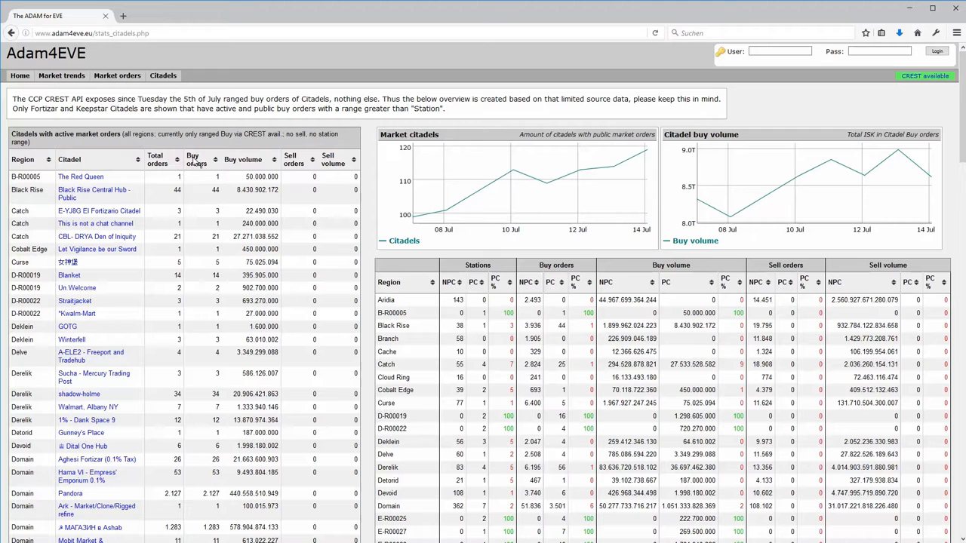
mouse_move(124, 206)
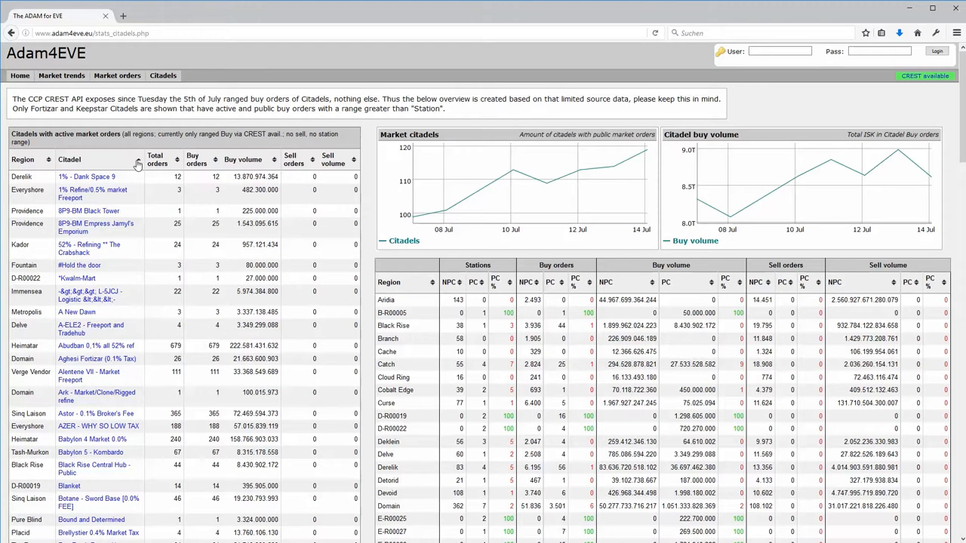
click(274, 159)
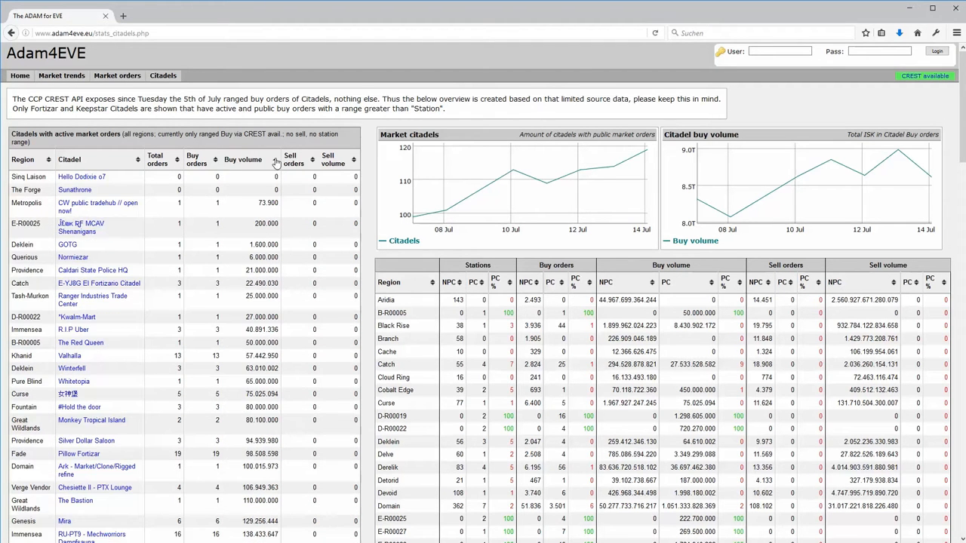
click(243, 160)
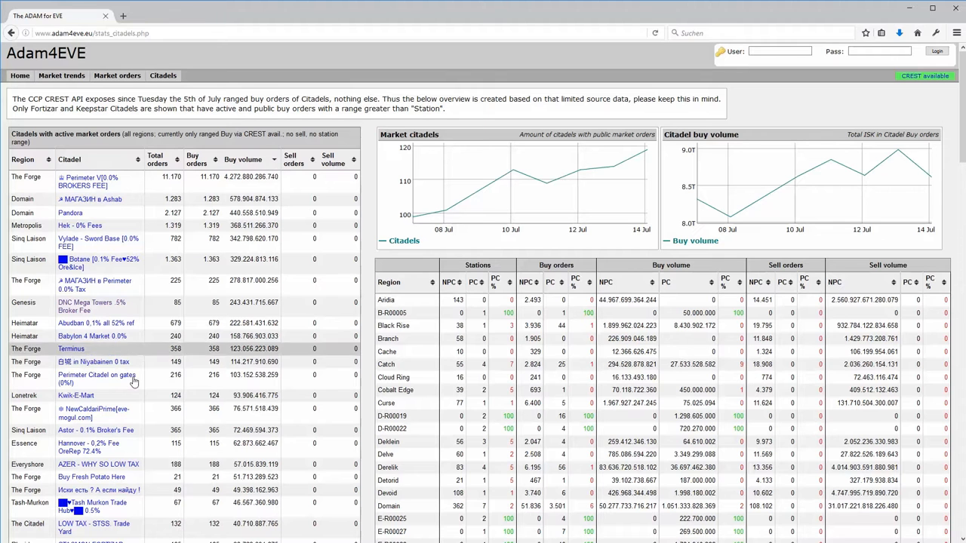
mouse_move(90, 306)
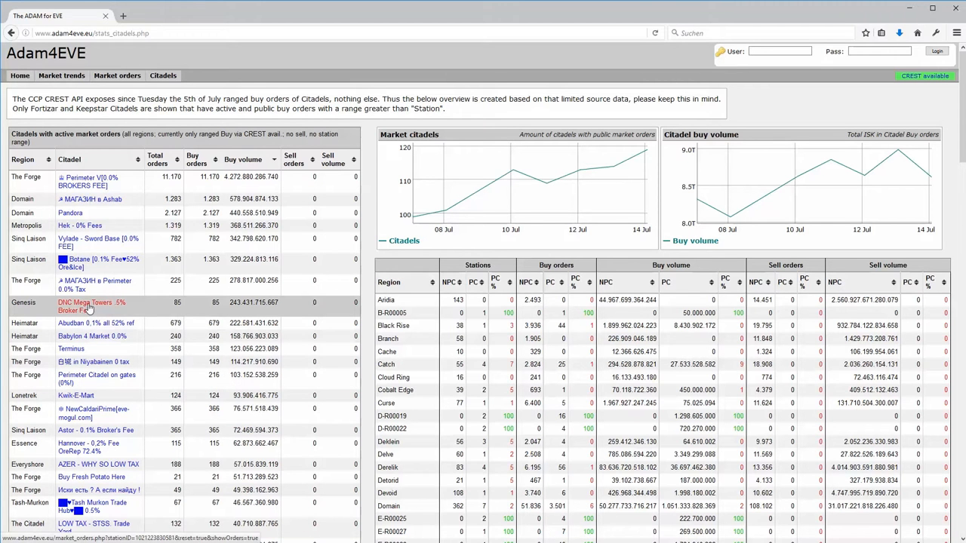
click(91, 302)
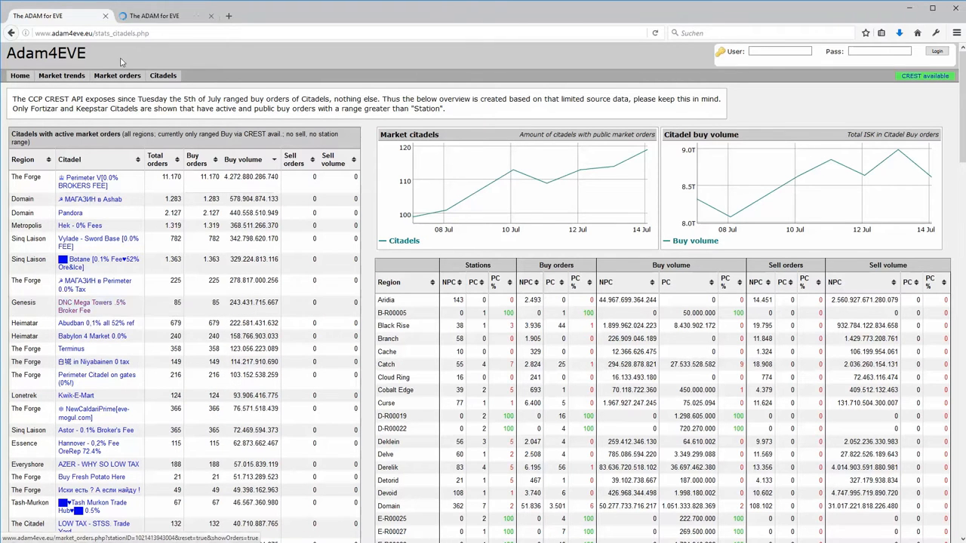
- Review DNC Mega Towers' 85 buy orders, then return to the citadel statistics
click(91, 306)
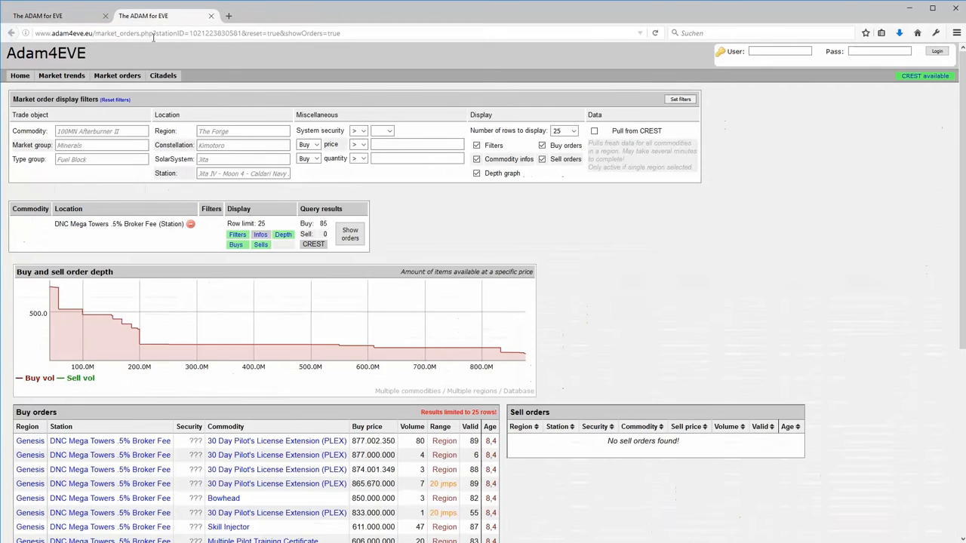
scroll(down, 3)
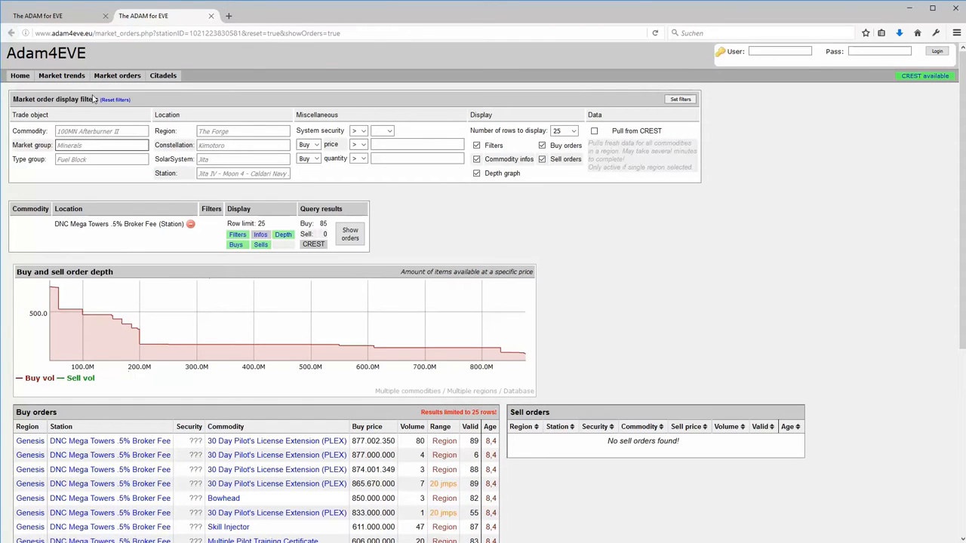
click(164, 76)
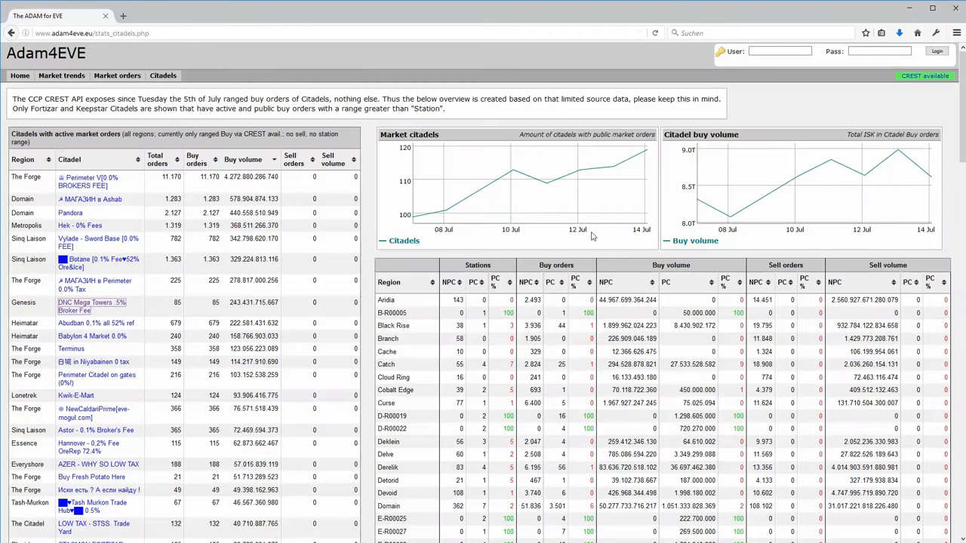
mouse_move(613, 166)
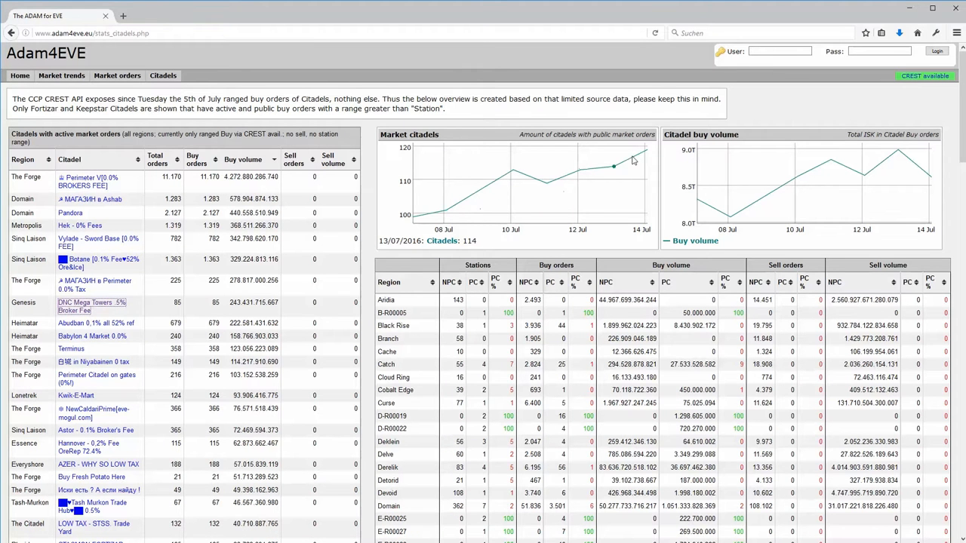
mouse_move(632, 156)
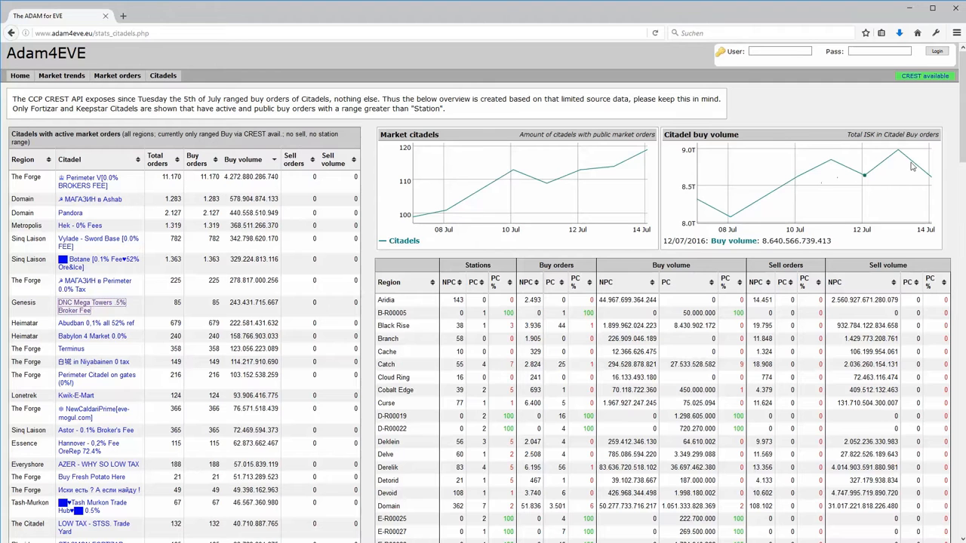
mouse_move(728, 219)
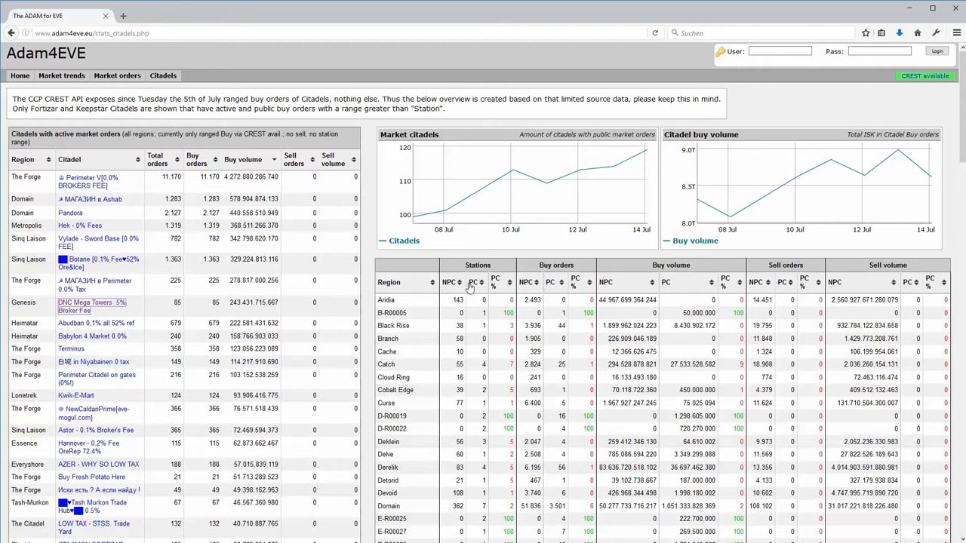
mouse_move(551, 293)
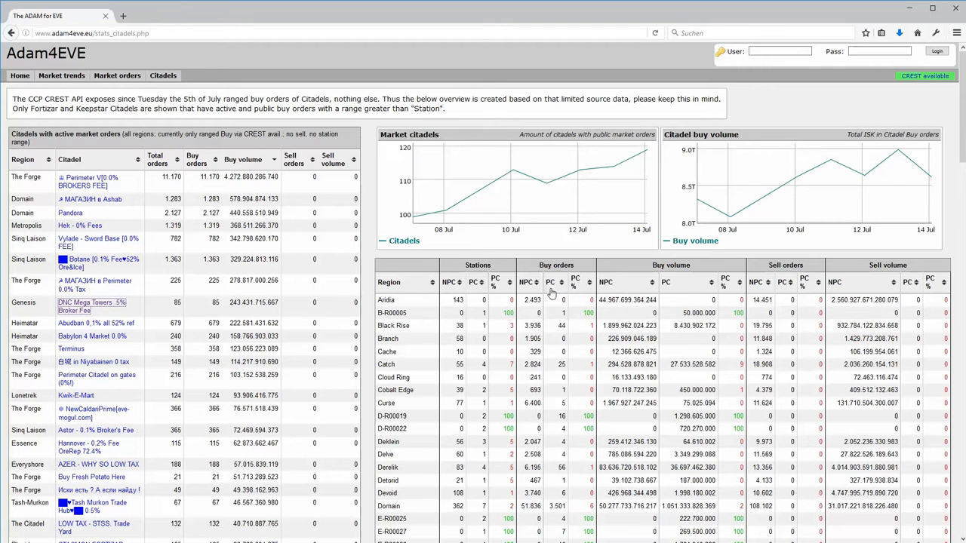
mouse_move(672, 292)
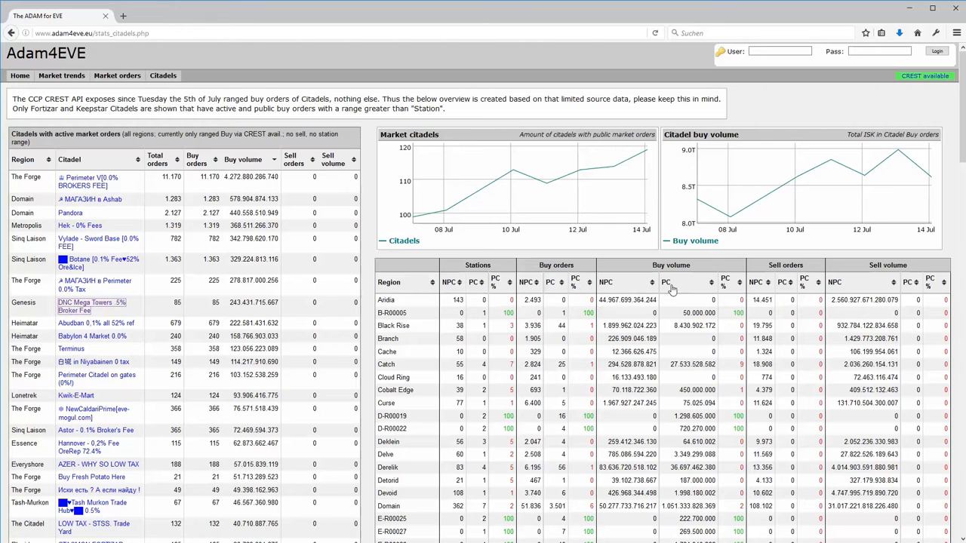
mouse_move(667, 283)
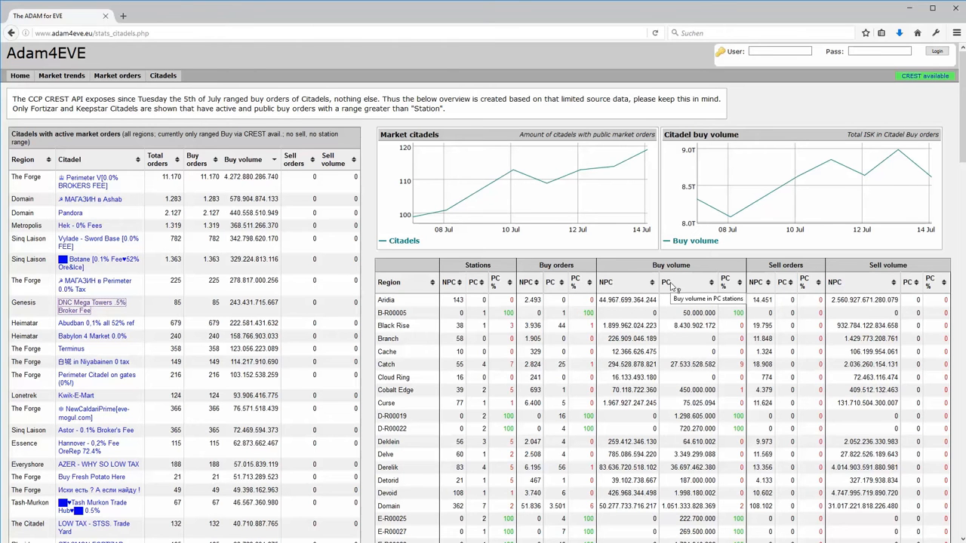
mouse_move(466, 494)
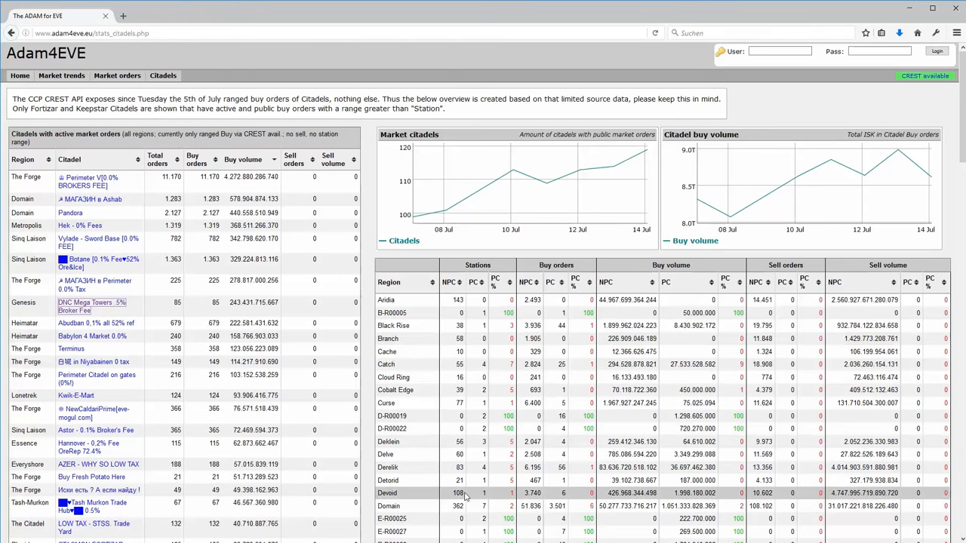